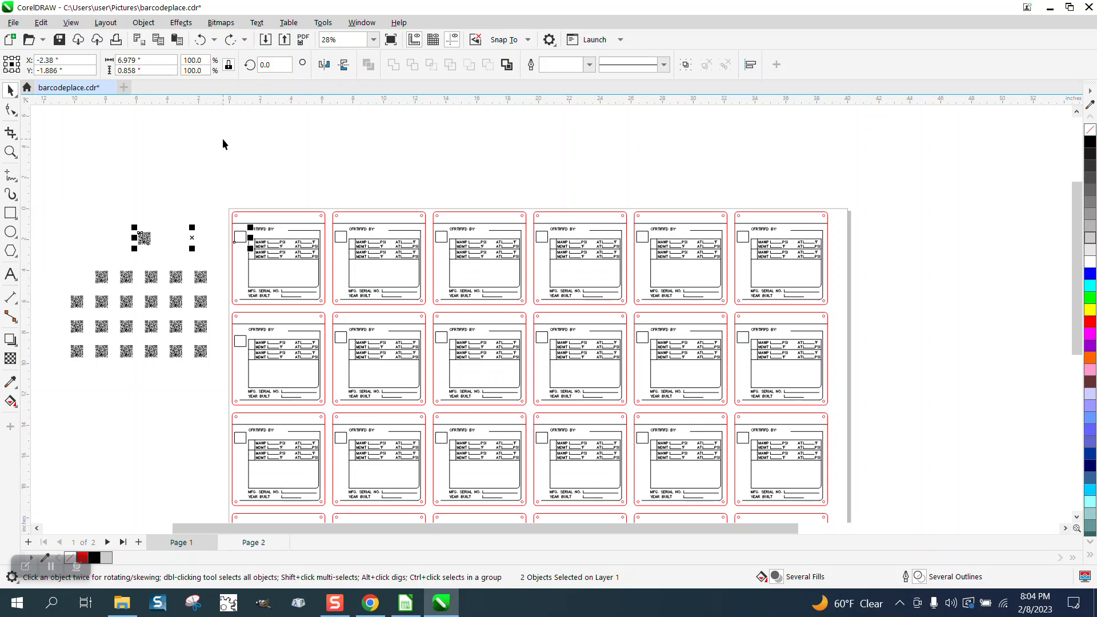
mouse_move(147, 176)
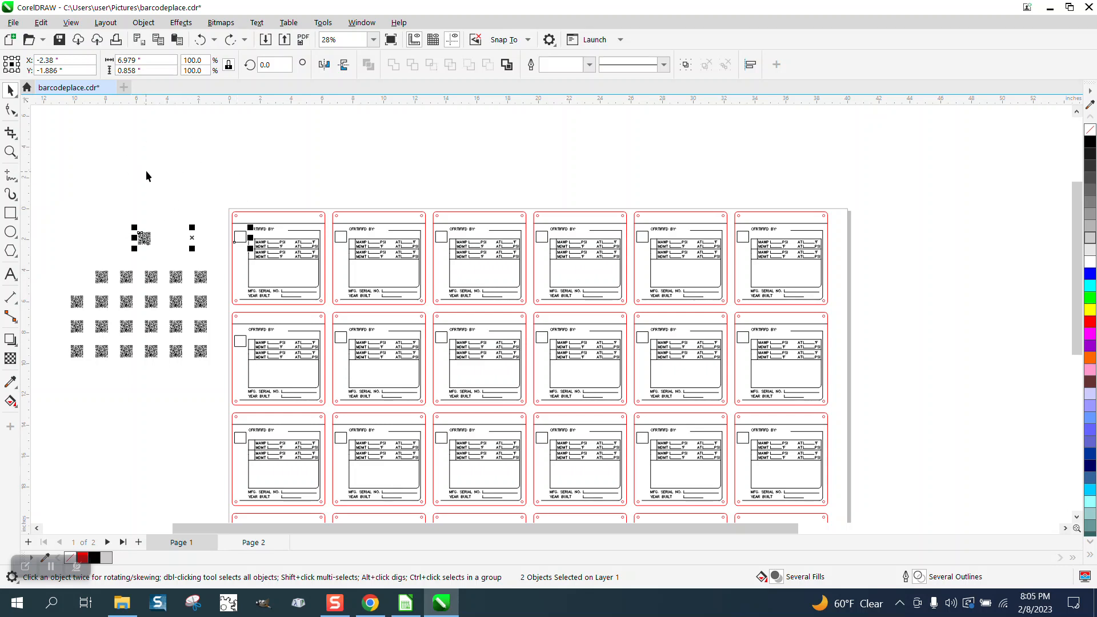
mouse_move(207, 233)
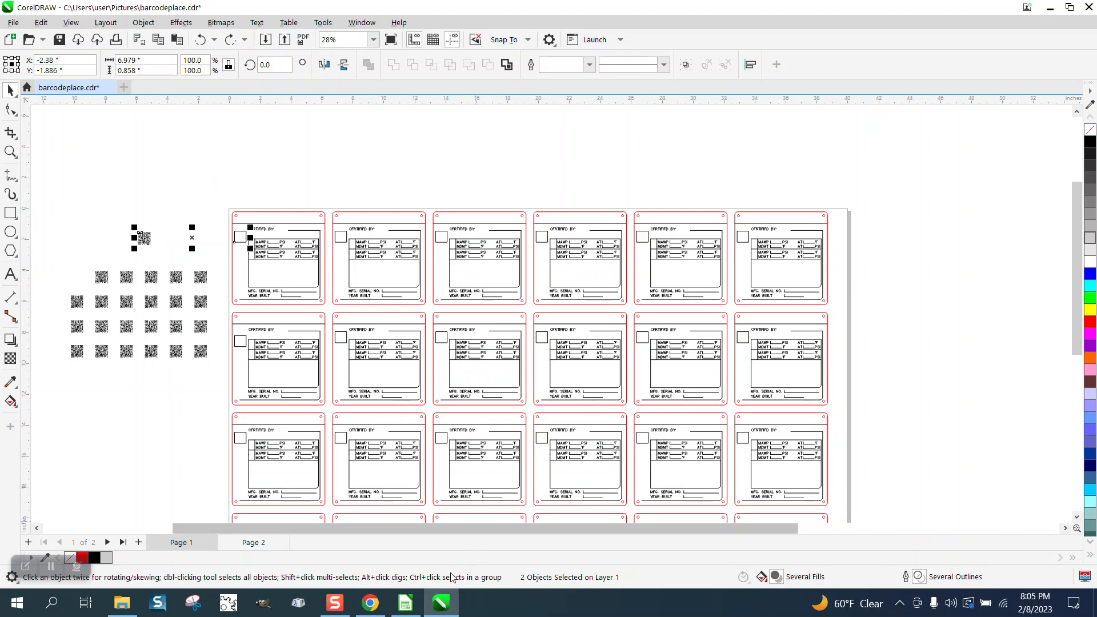
Check the QR code set on page 2, return to the label grid and pick a loose QR code to place.
left_click(252, 542)
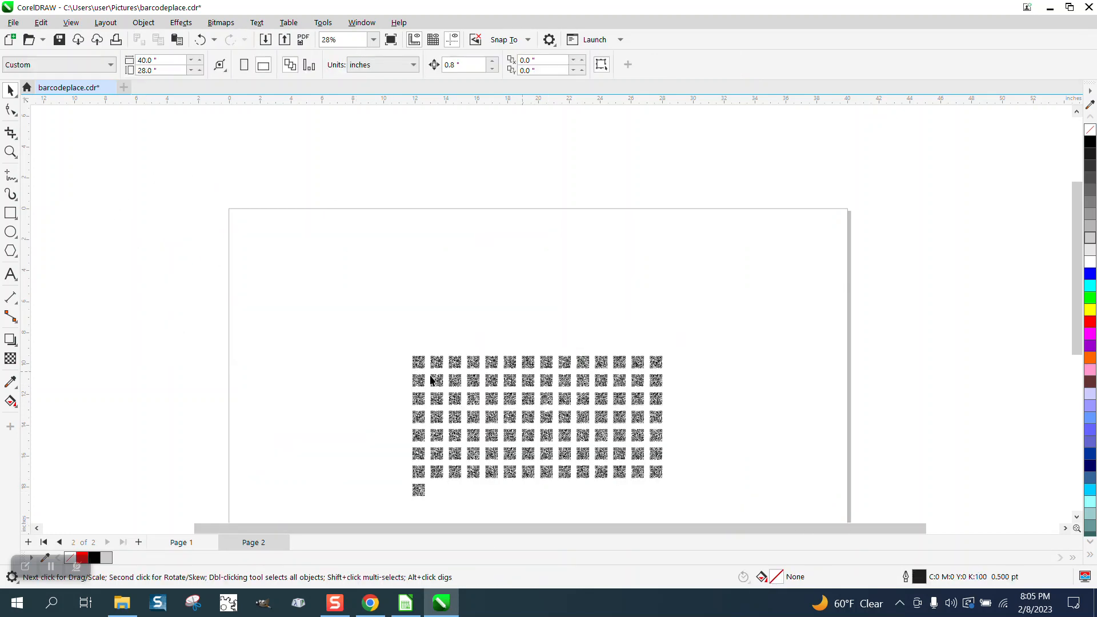
left_click(180, 542)
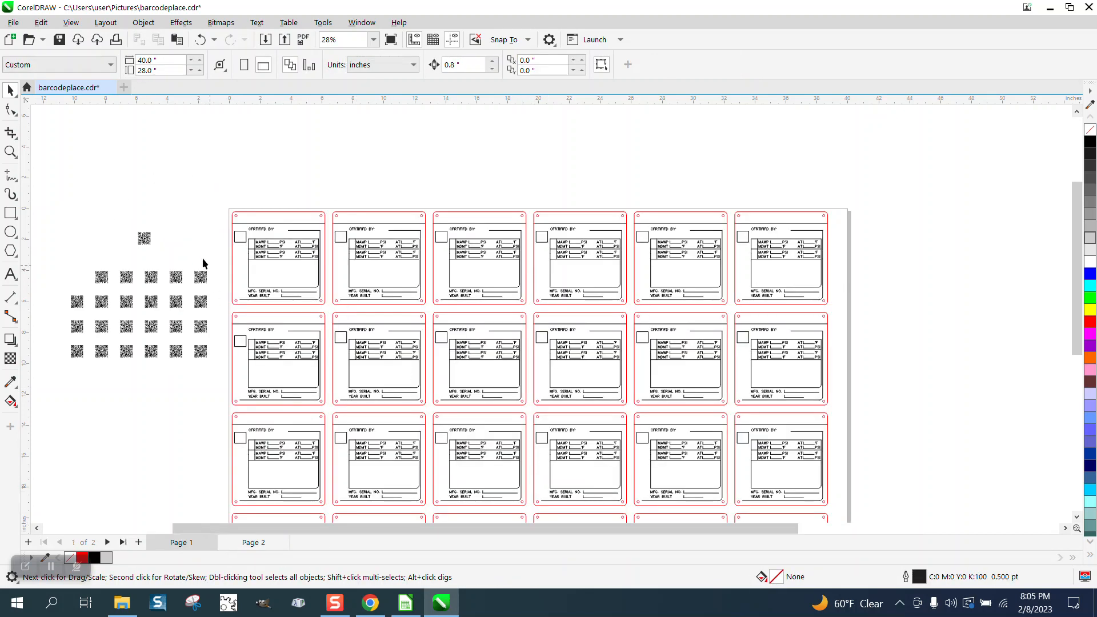
mouse_move(174, 203)
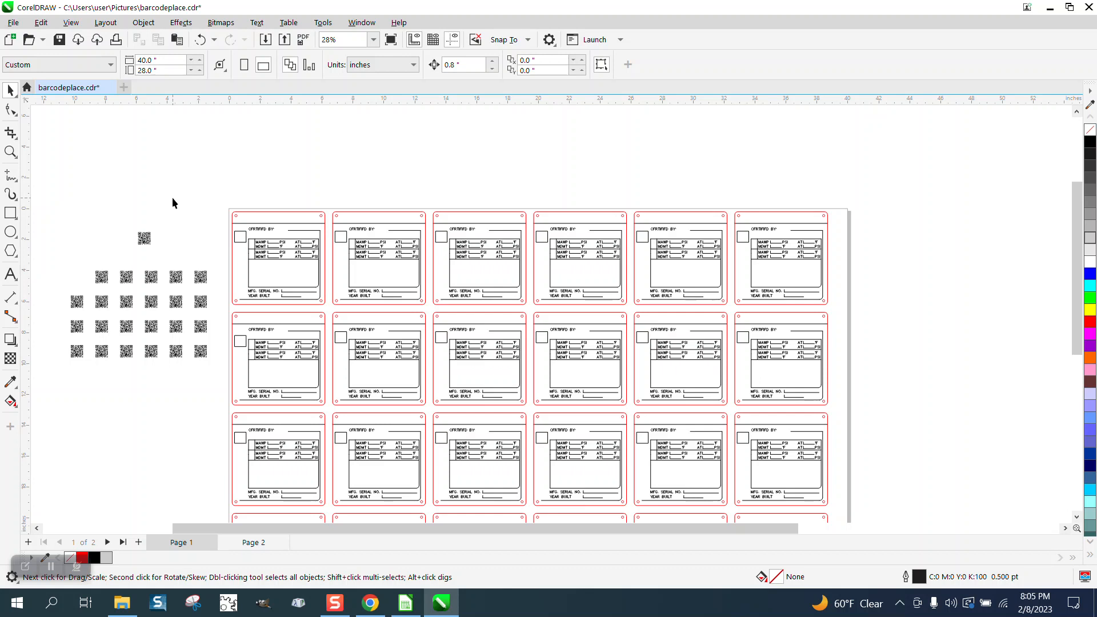
mouse_move(220, 202)
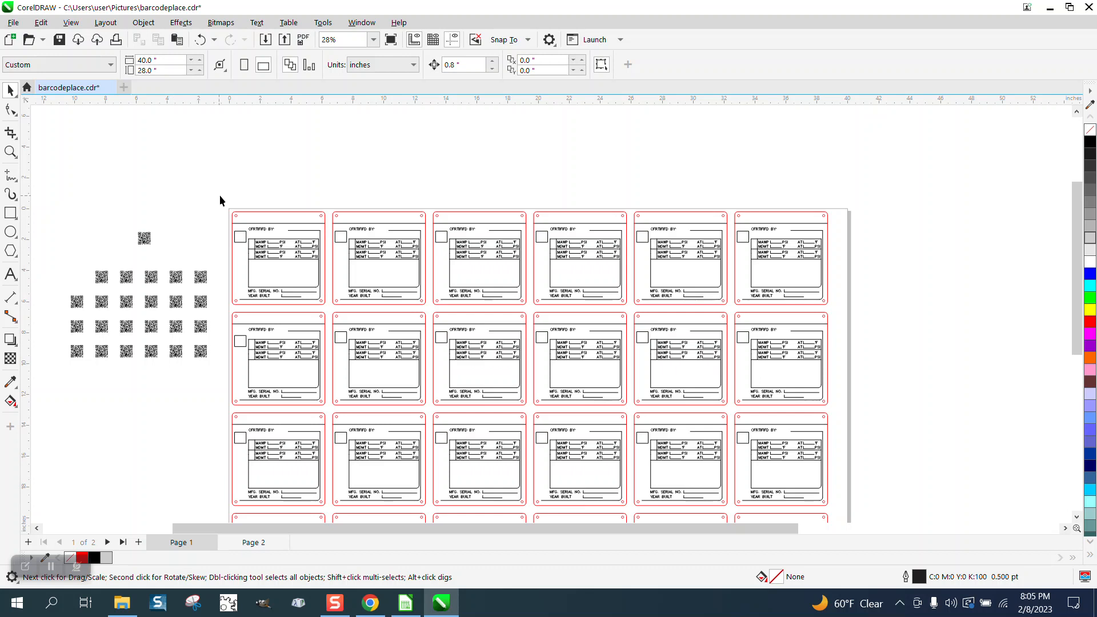
mouse_move(228, 199)
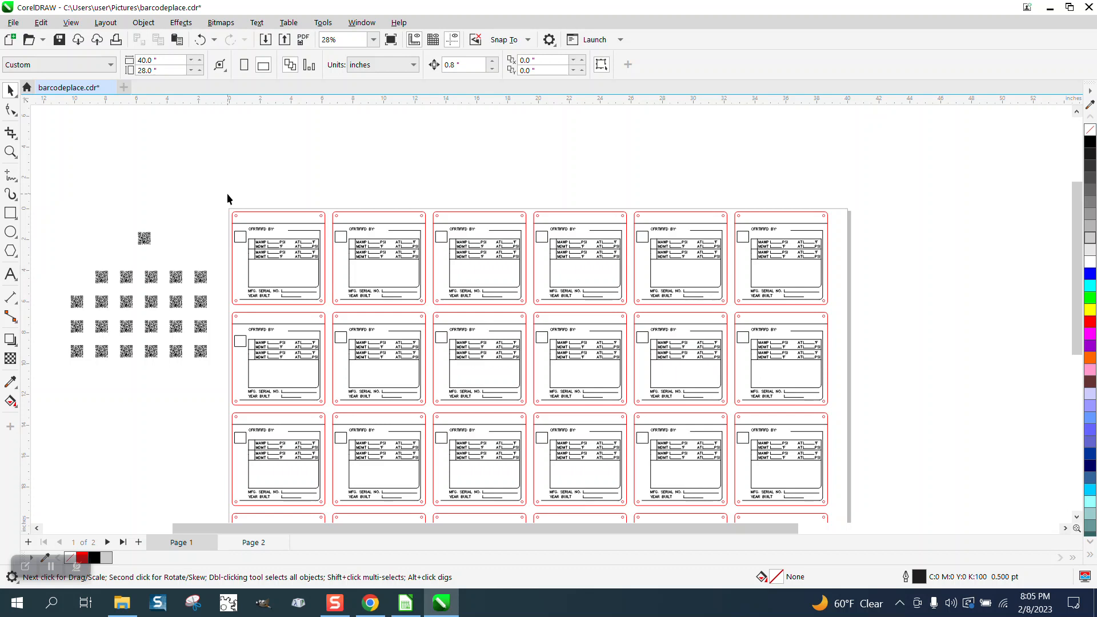
mouse_move(159, 243)
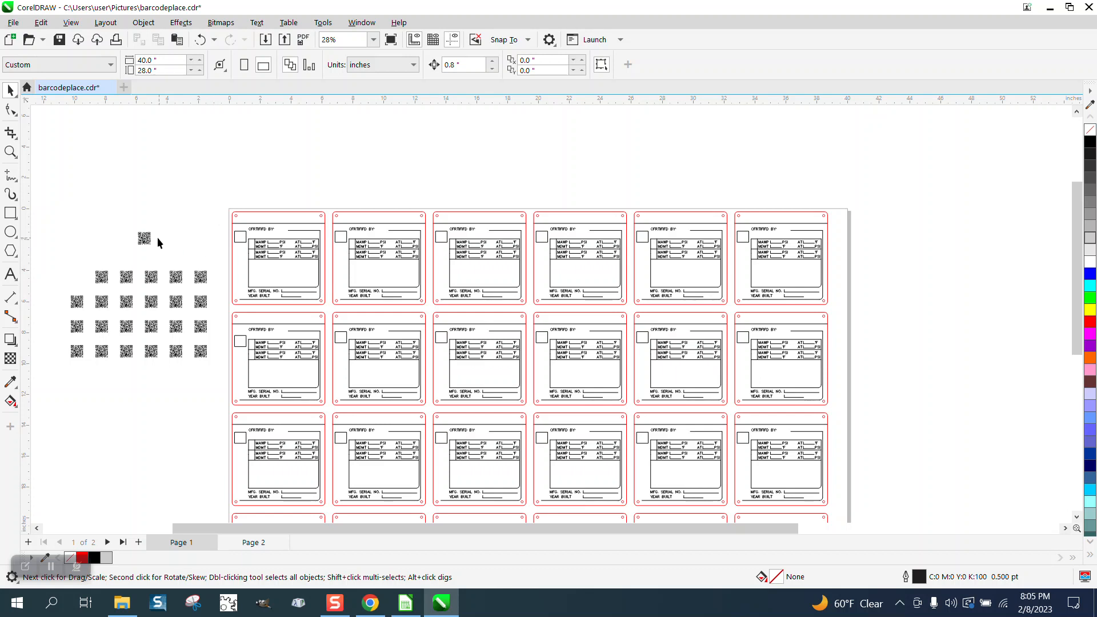
left_click(144, 238)
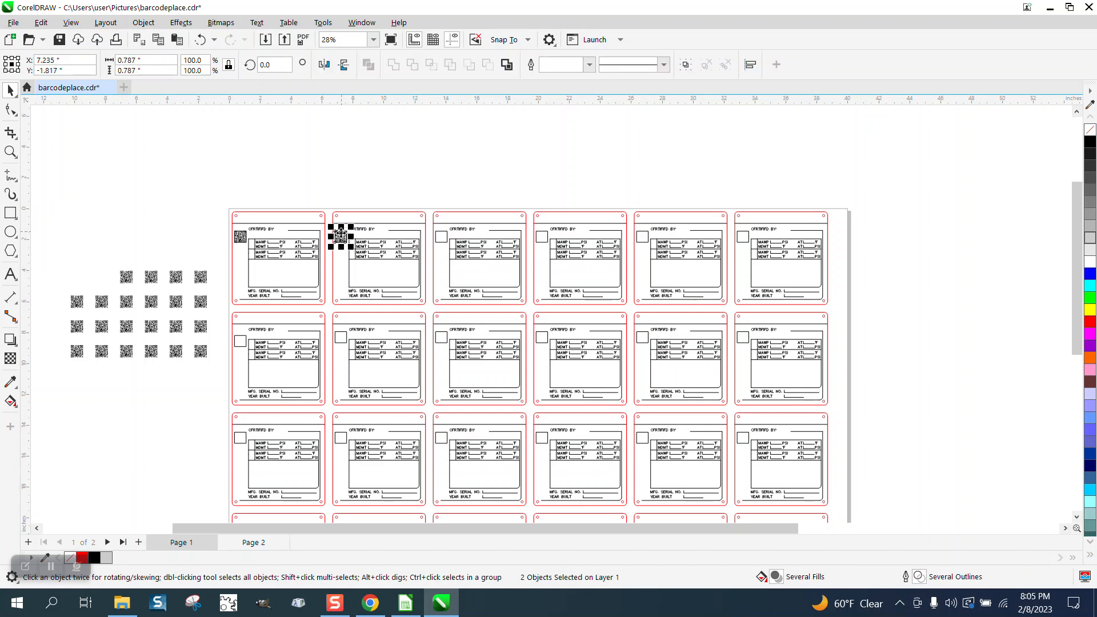
mouse_move(125, 281)
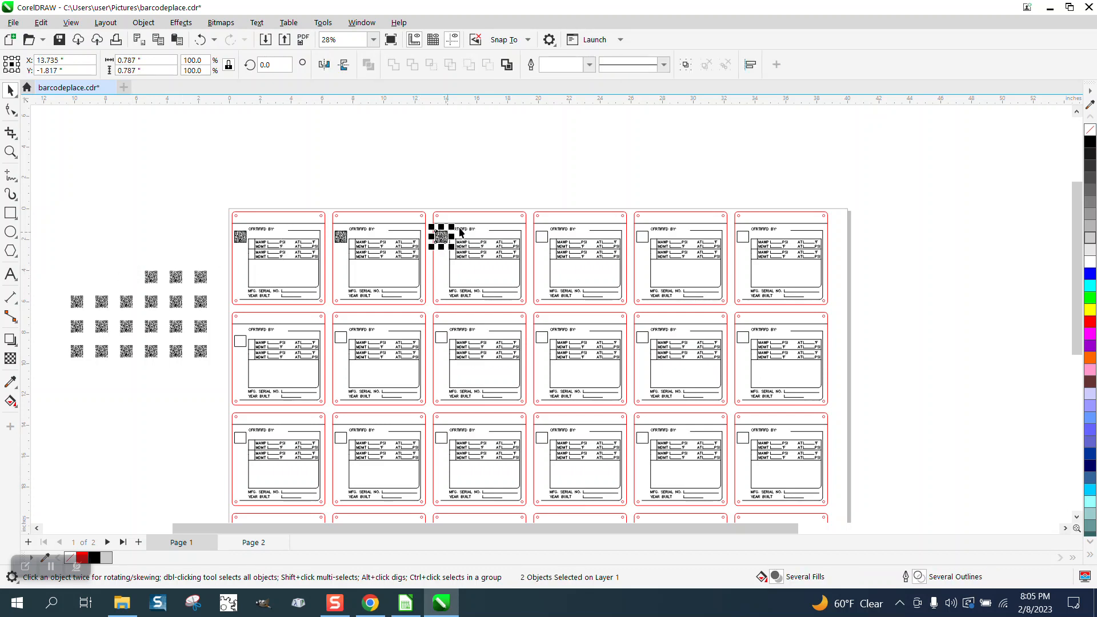
mouse_move(342, 216)
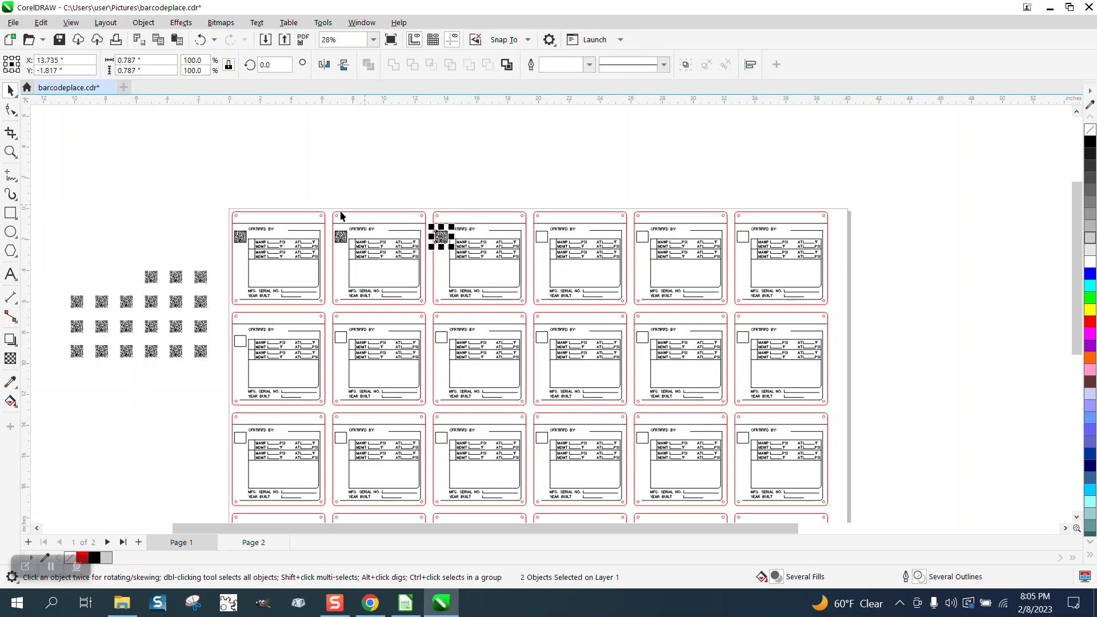
mouse_move(172, 258)
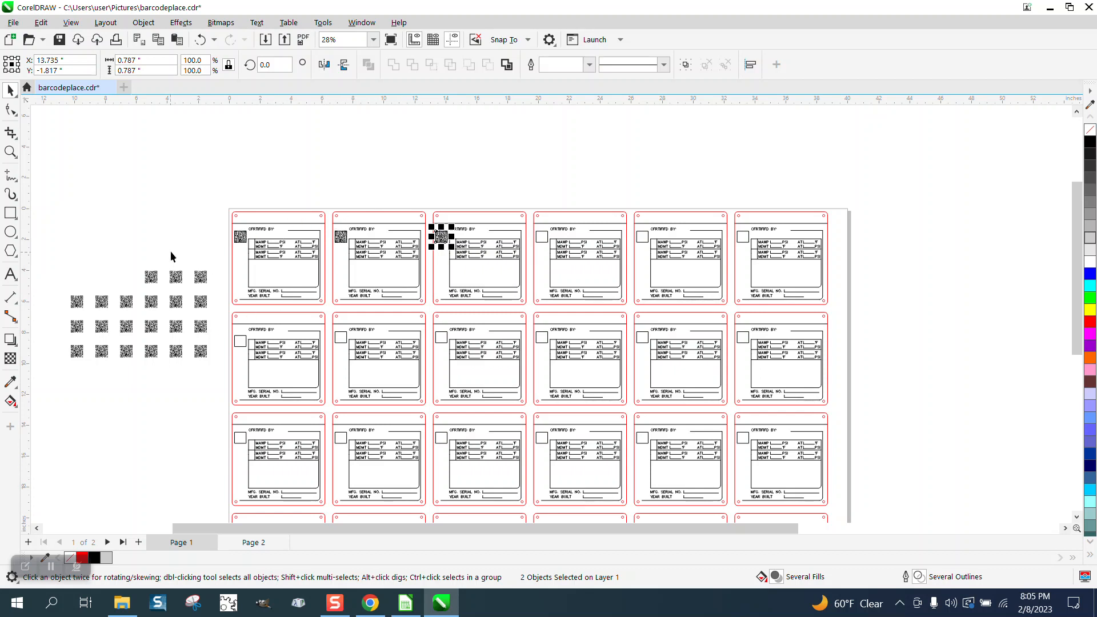
mouse_move(181, 216)
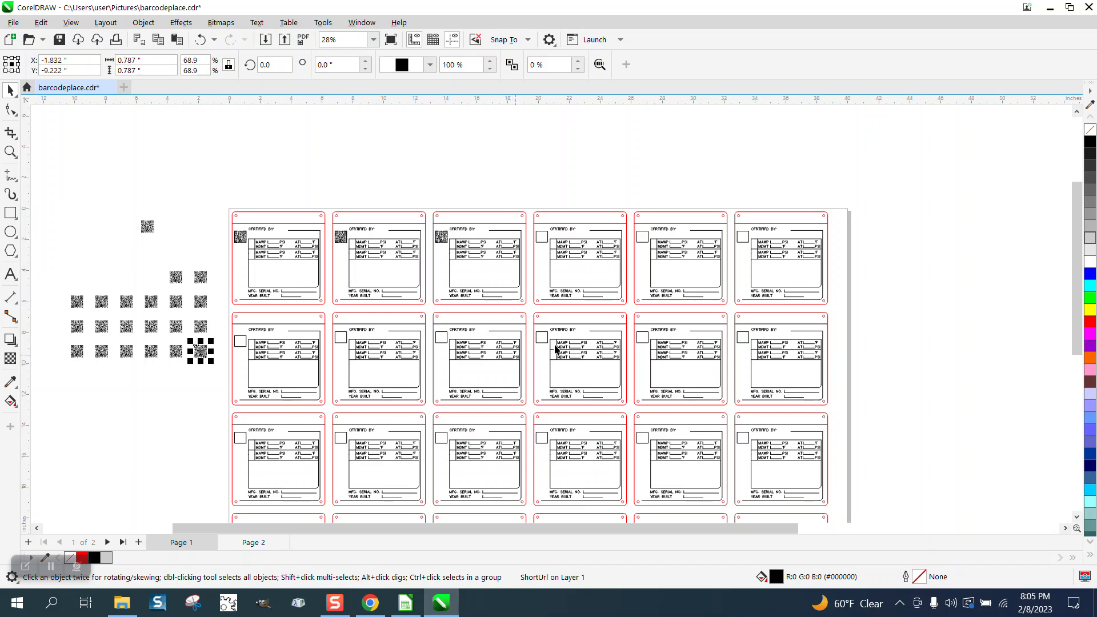
Drop a QR code into the second row's fourth label and zoom in to confirm it fits the box.
left_click(551, 350)
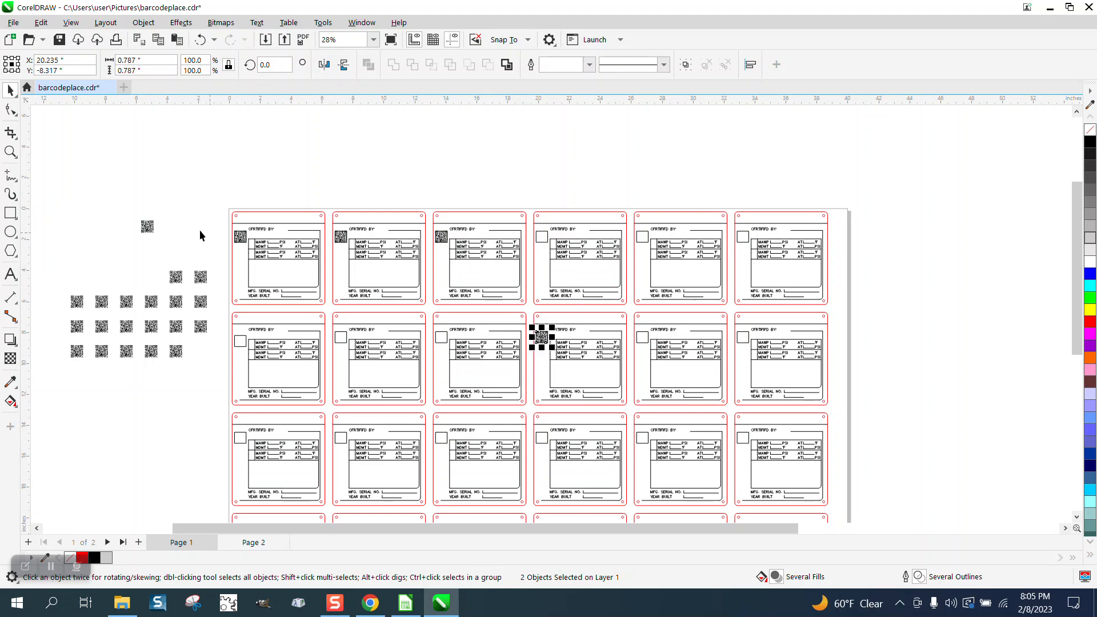
left_click(11, 152)
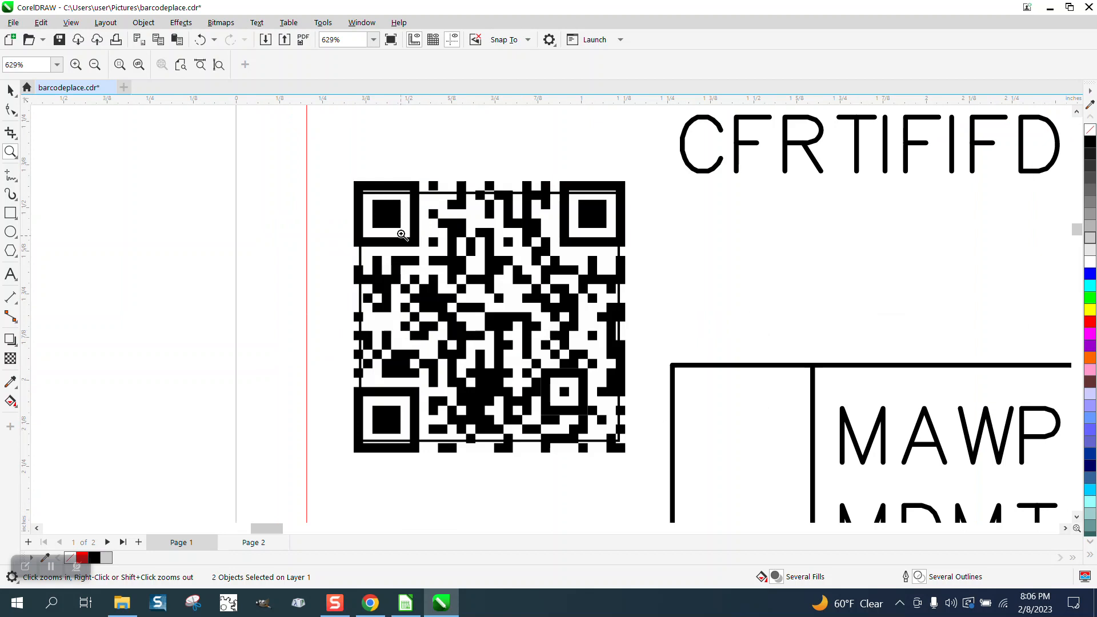
left_click(10, 91)
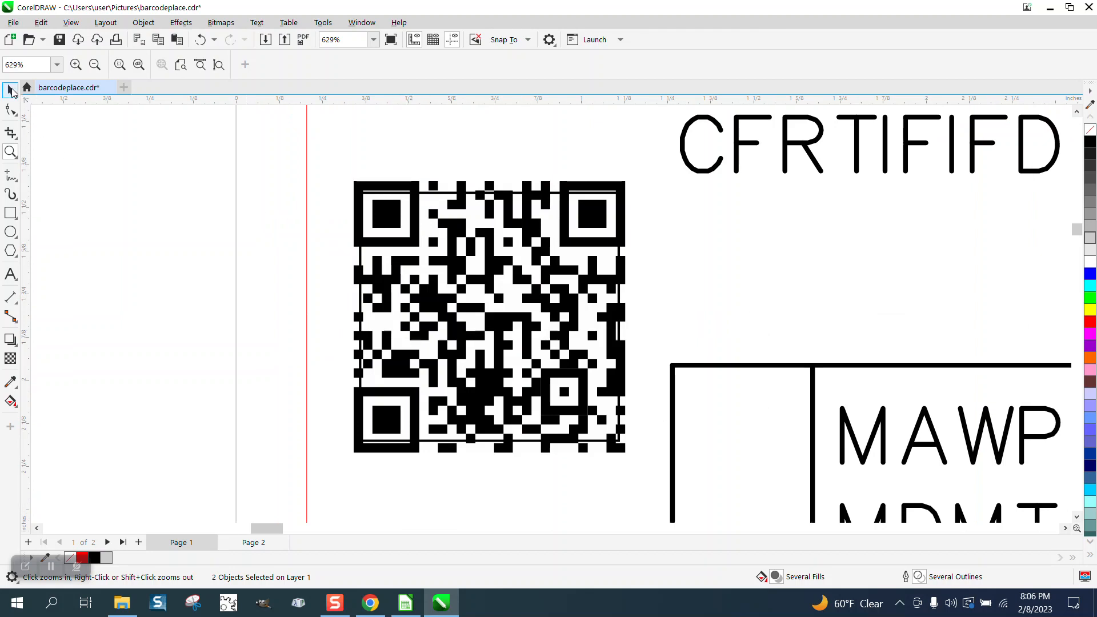
left_click(10, 89)
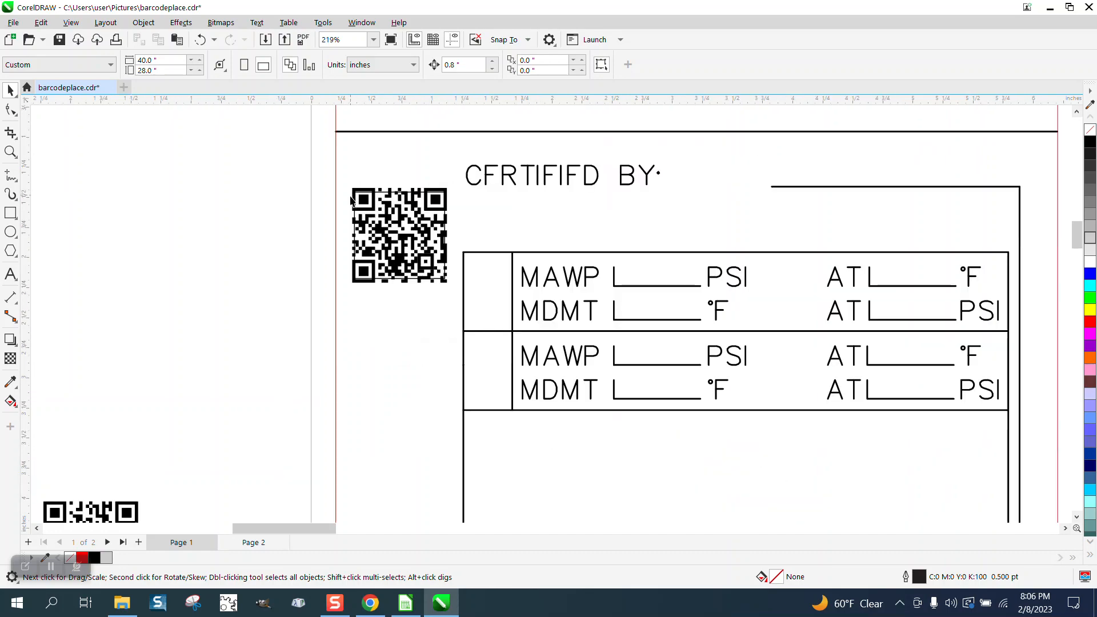
scroll("down", 3)
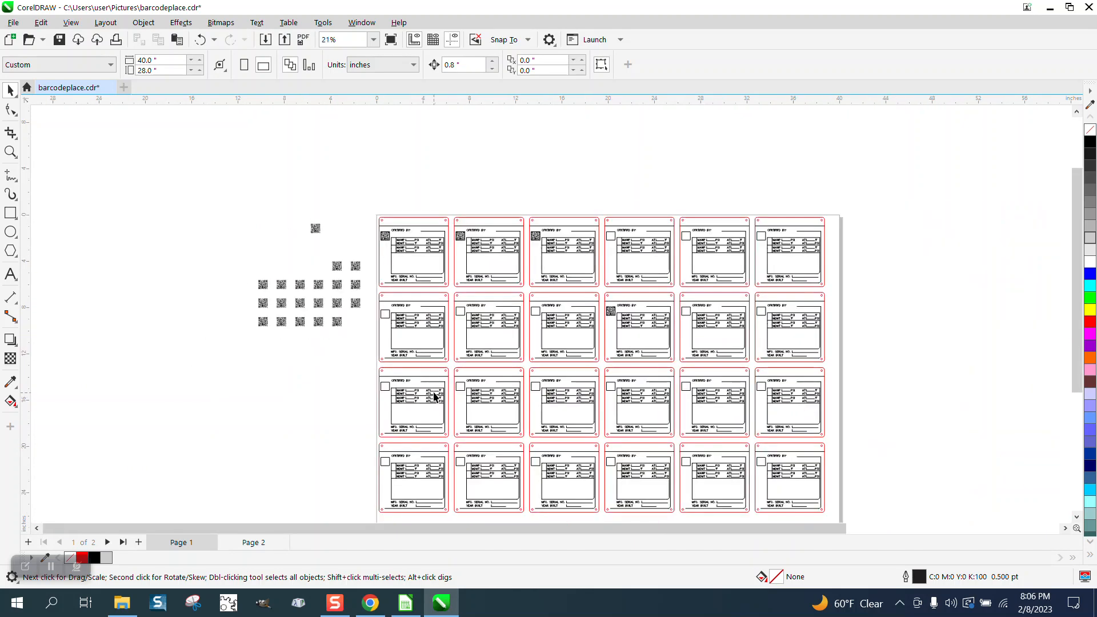
Paste all 99 QR codes from page 2 onto page 1 beside the labels and zoom in on them.
left_click(254, 542)
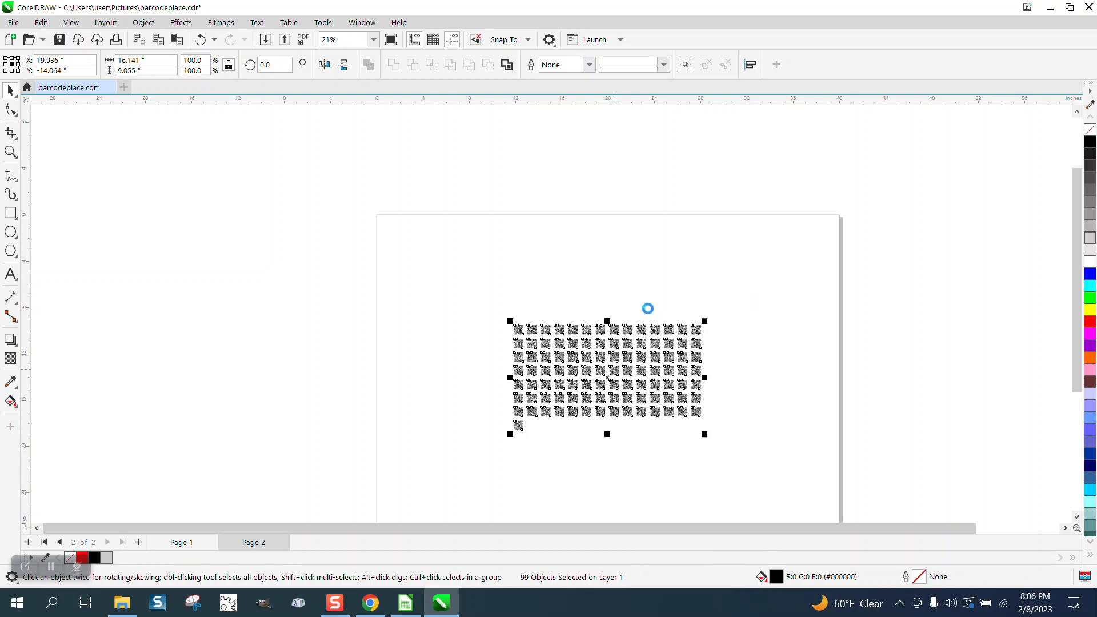
mouse_move(213, 511)
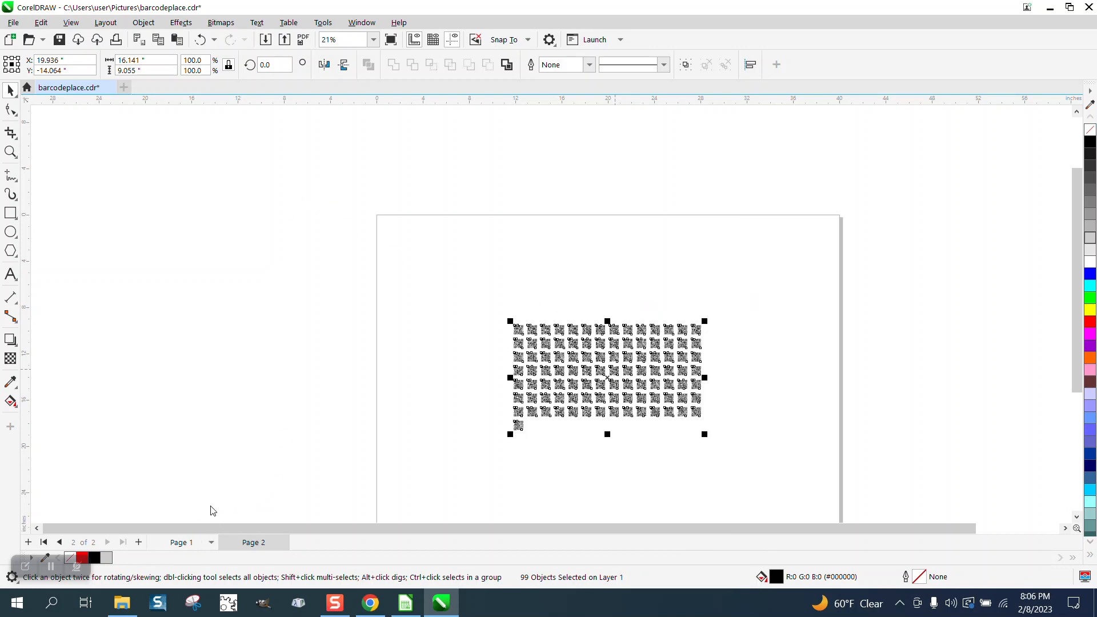
right_click(213, 511)
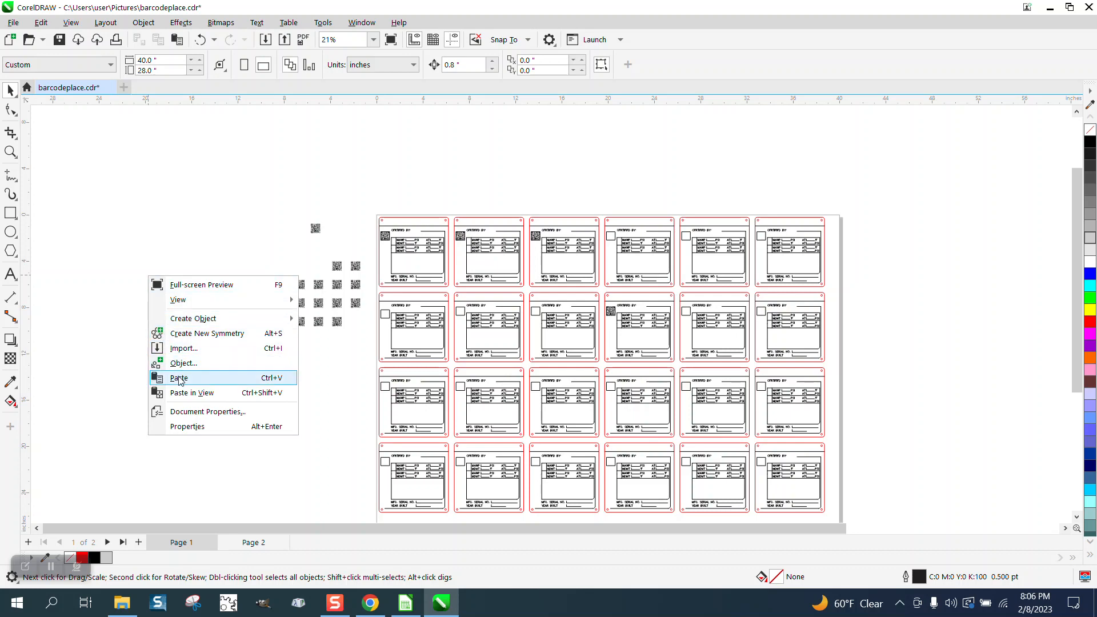
left_click(180, 378)
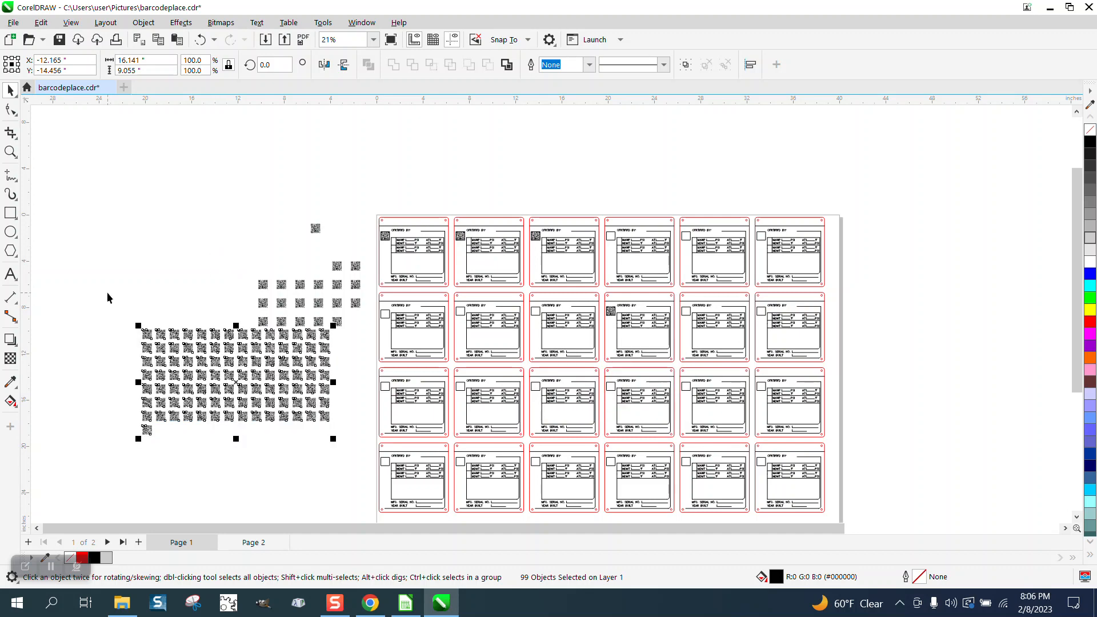
left_click(10, 152)
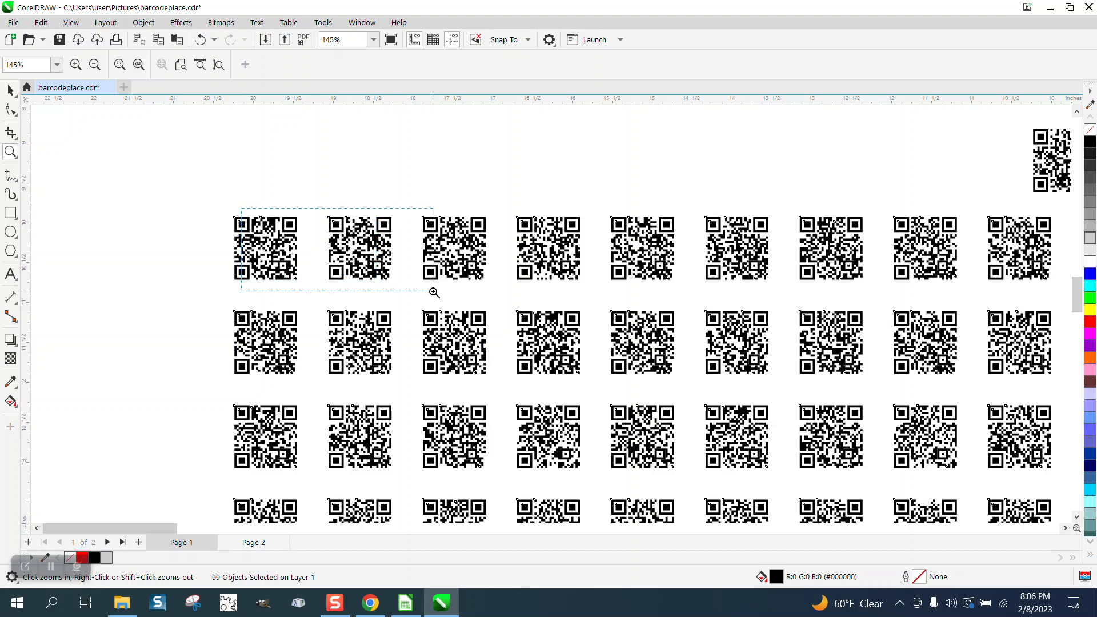
left_click(433, 292)
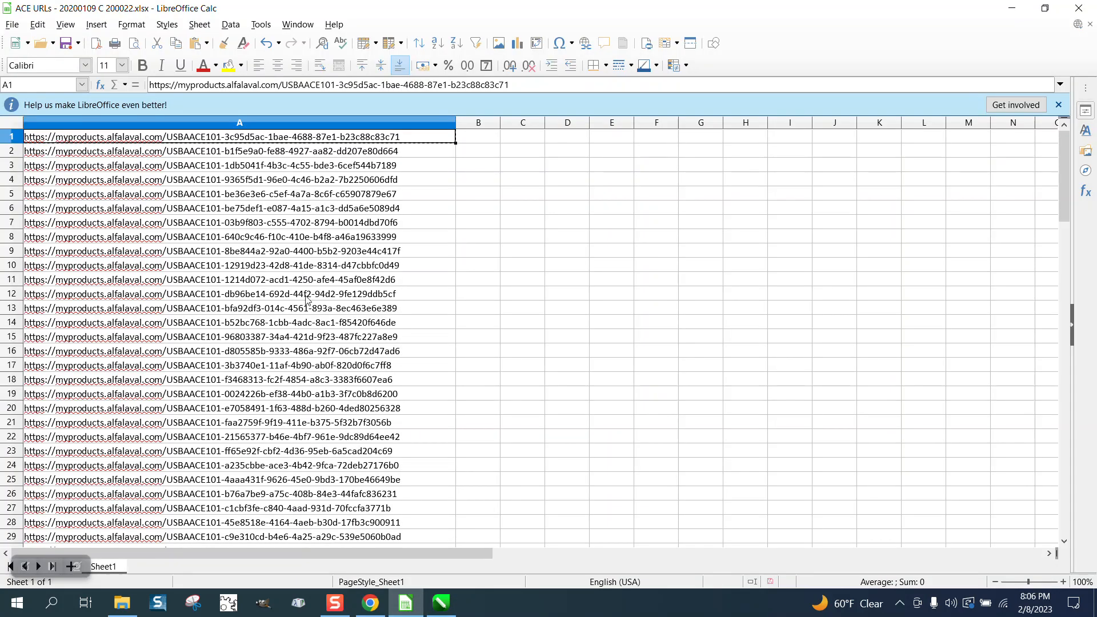
mouse_move(372, 602)
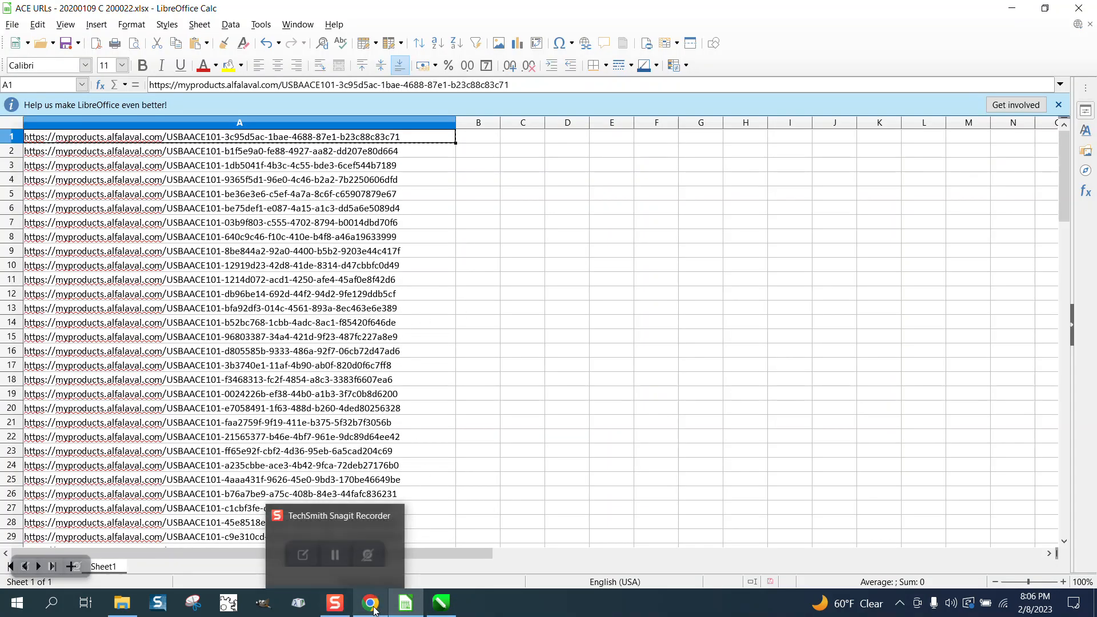
Return from the Calc ACE URLs spreadsheet to the CorelDRAW label drawing.
left_click(371, 602)
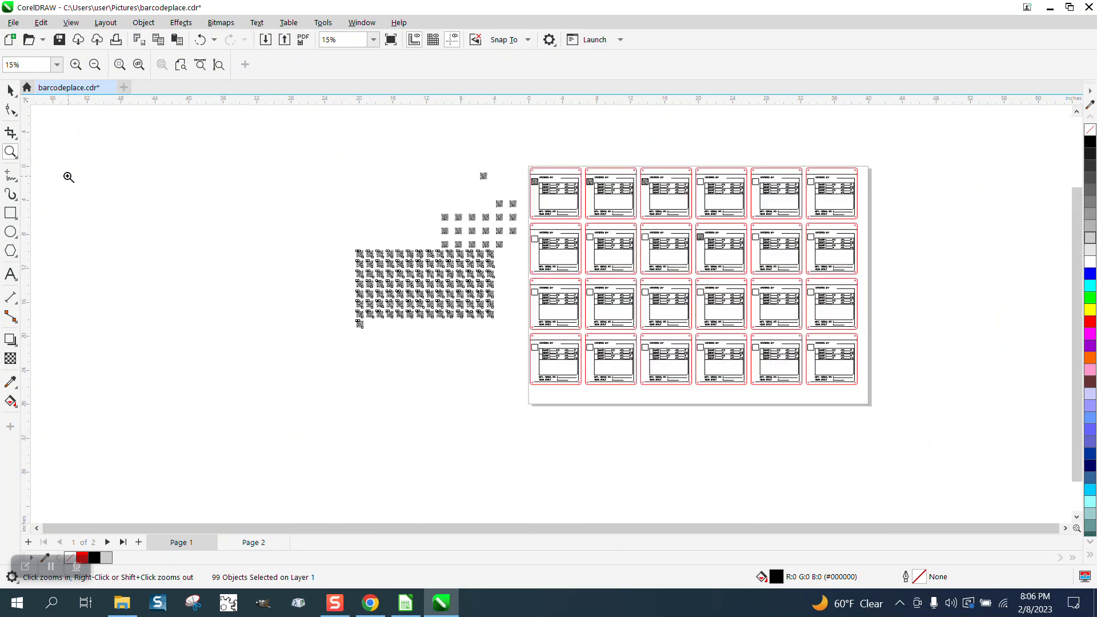
left_click(76, 64)
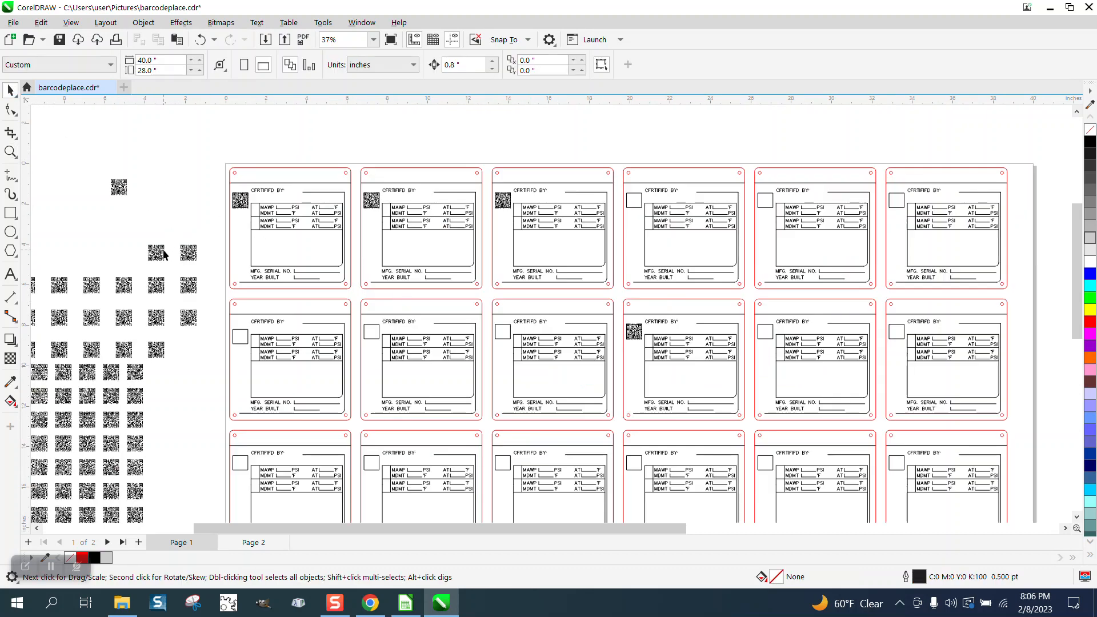
left_click(154, 254)
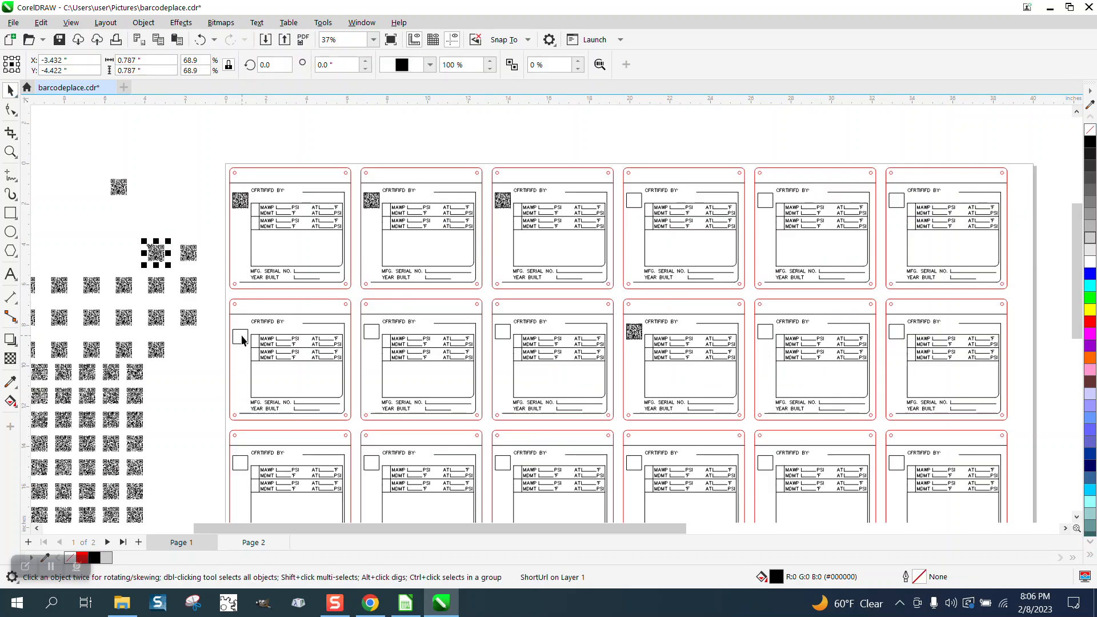